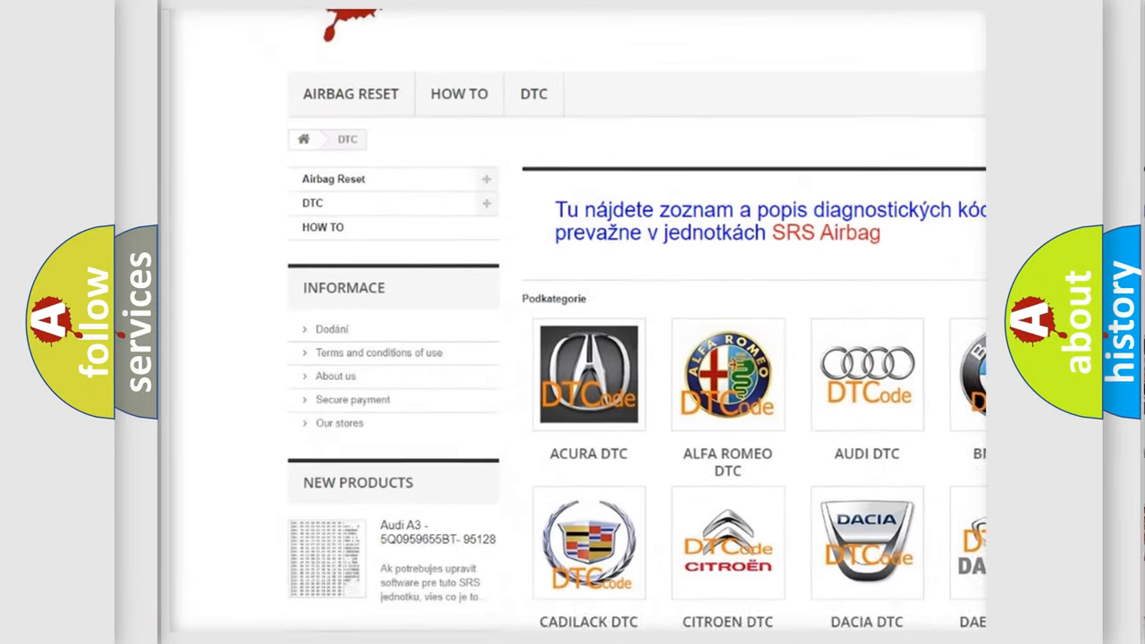
- Advance the U0107 slideshow past the 250-millisecond Description text to reveal the Cause section
{"action": "scroll", "scroll_direction": "down", "scroll_amount": 3}
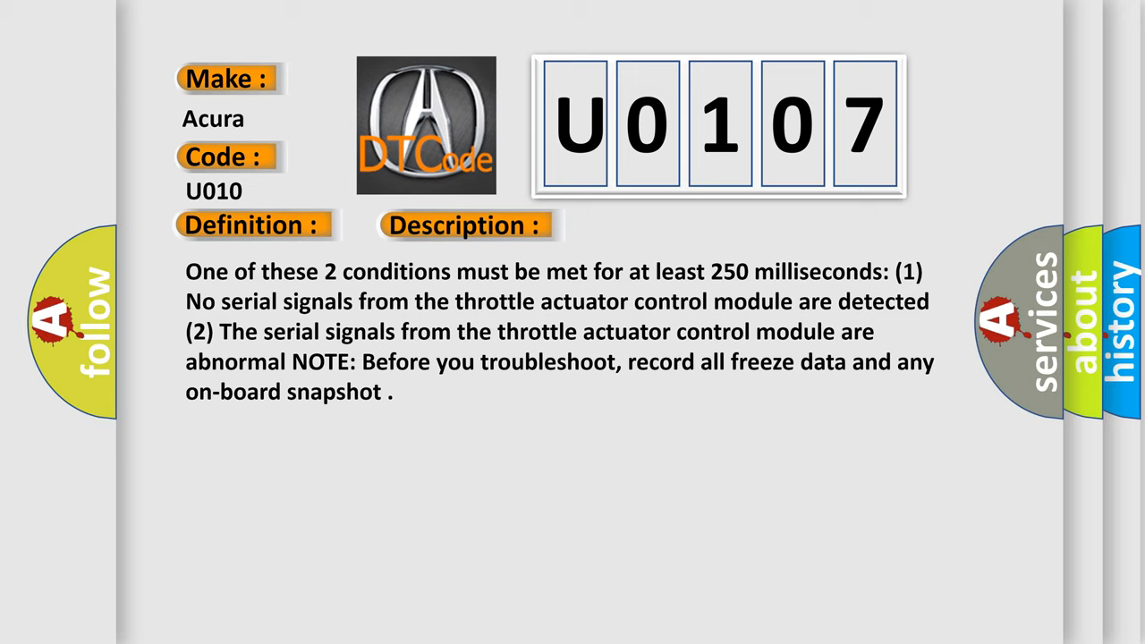
{"action": "left_click", "coordinate": [656, 225]}
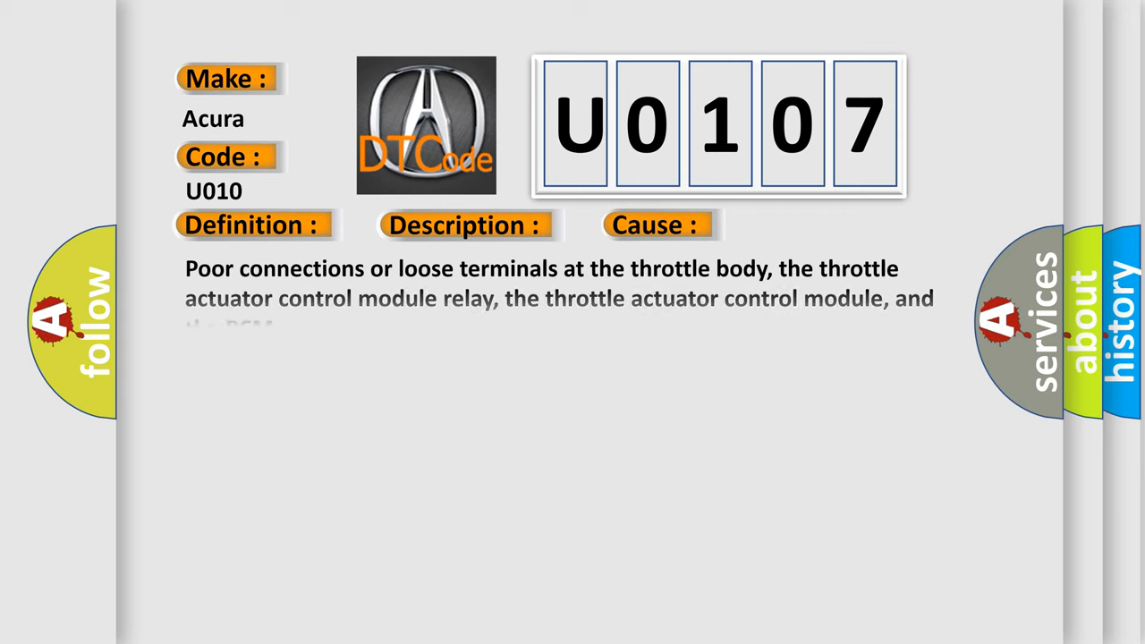